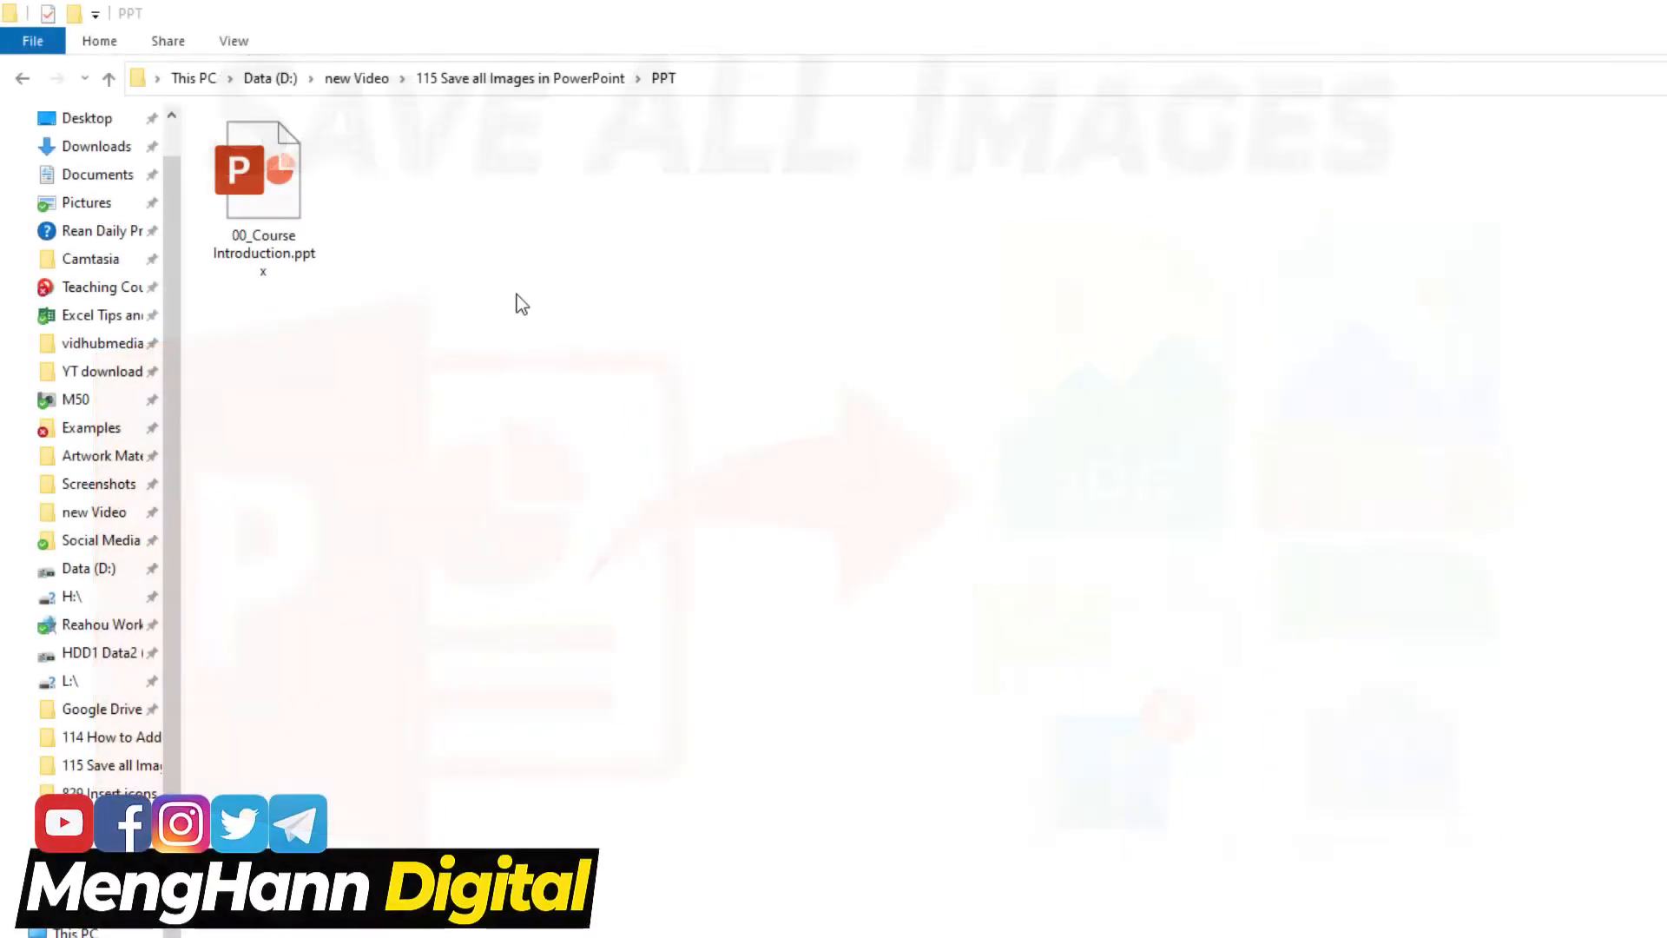
Open '00_Course Introduction.pptx' in PowerPoint and view the slide with the chalkboard photo
left_click(262, 170)
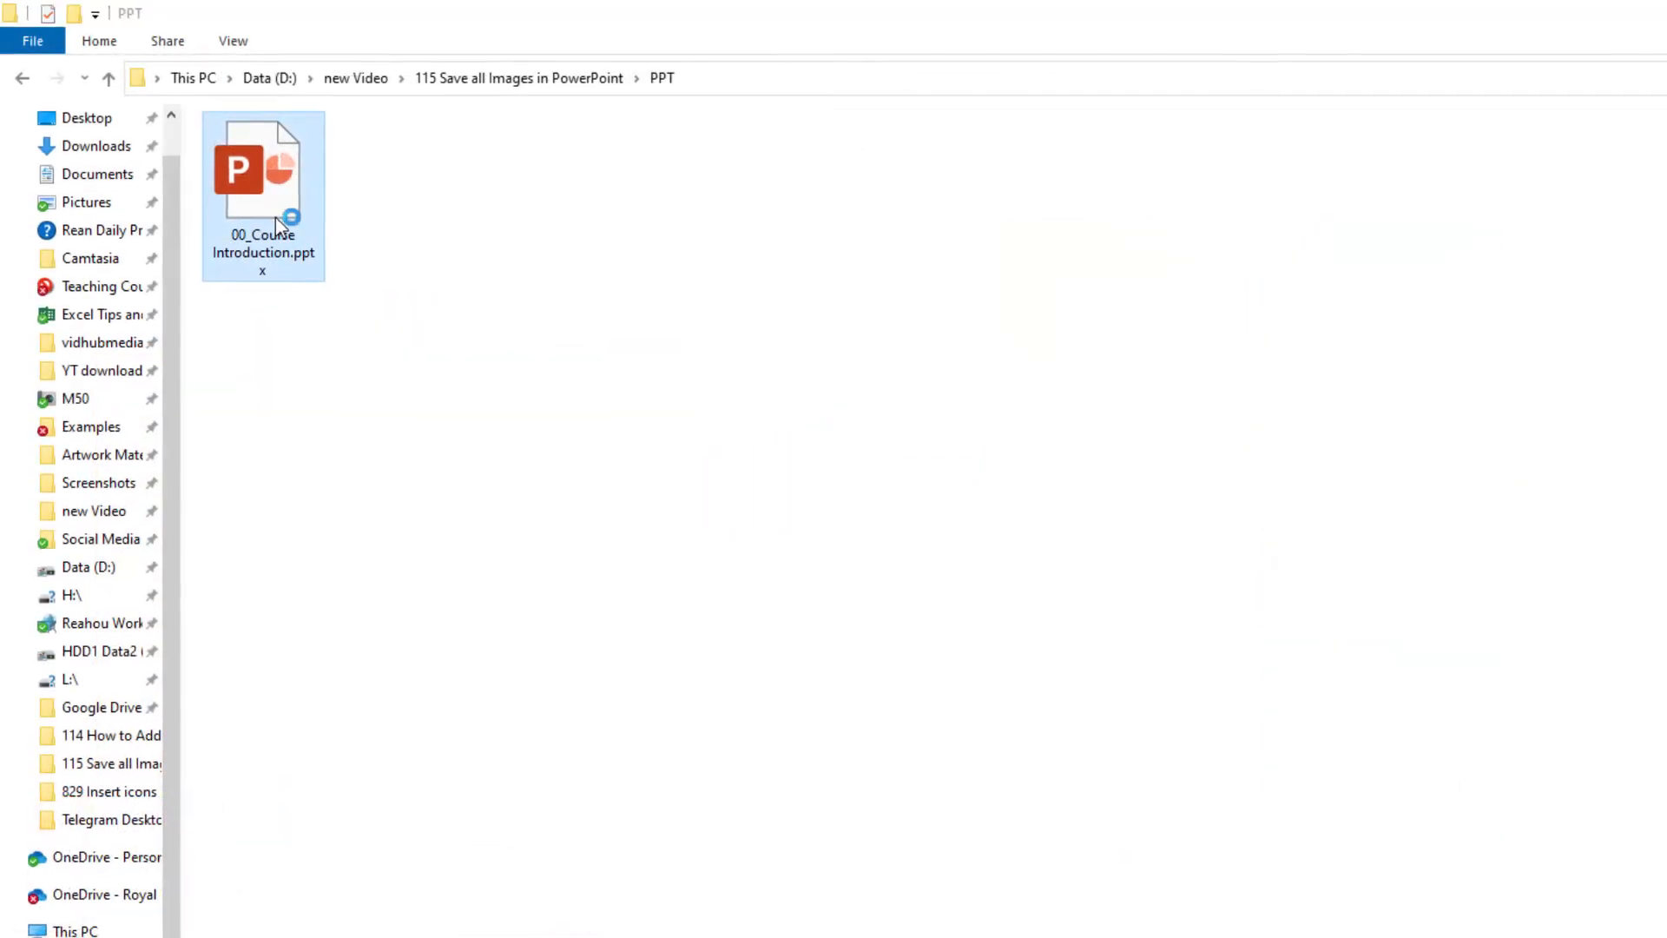
double_click(262, 175)
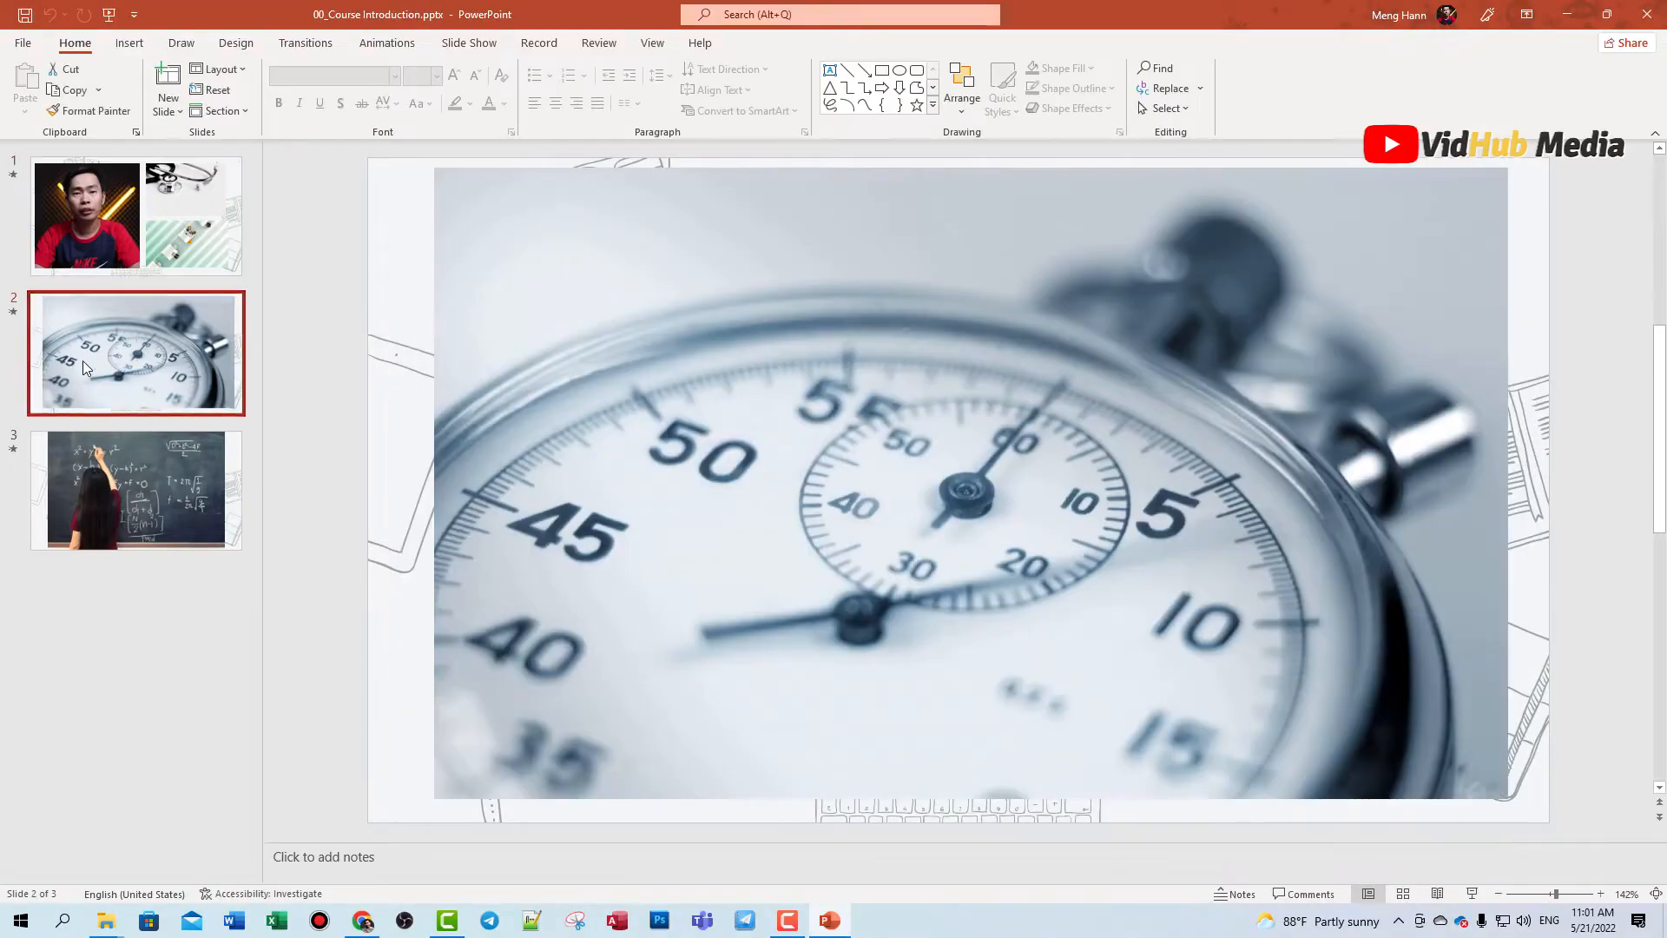
mouse_move(139, 500)
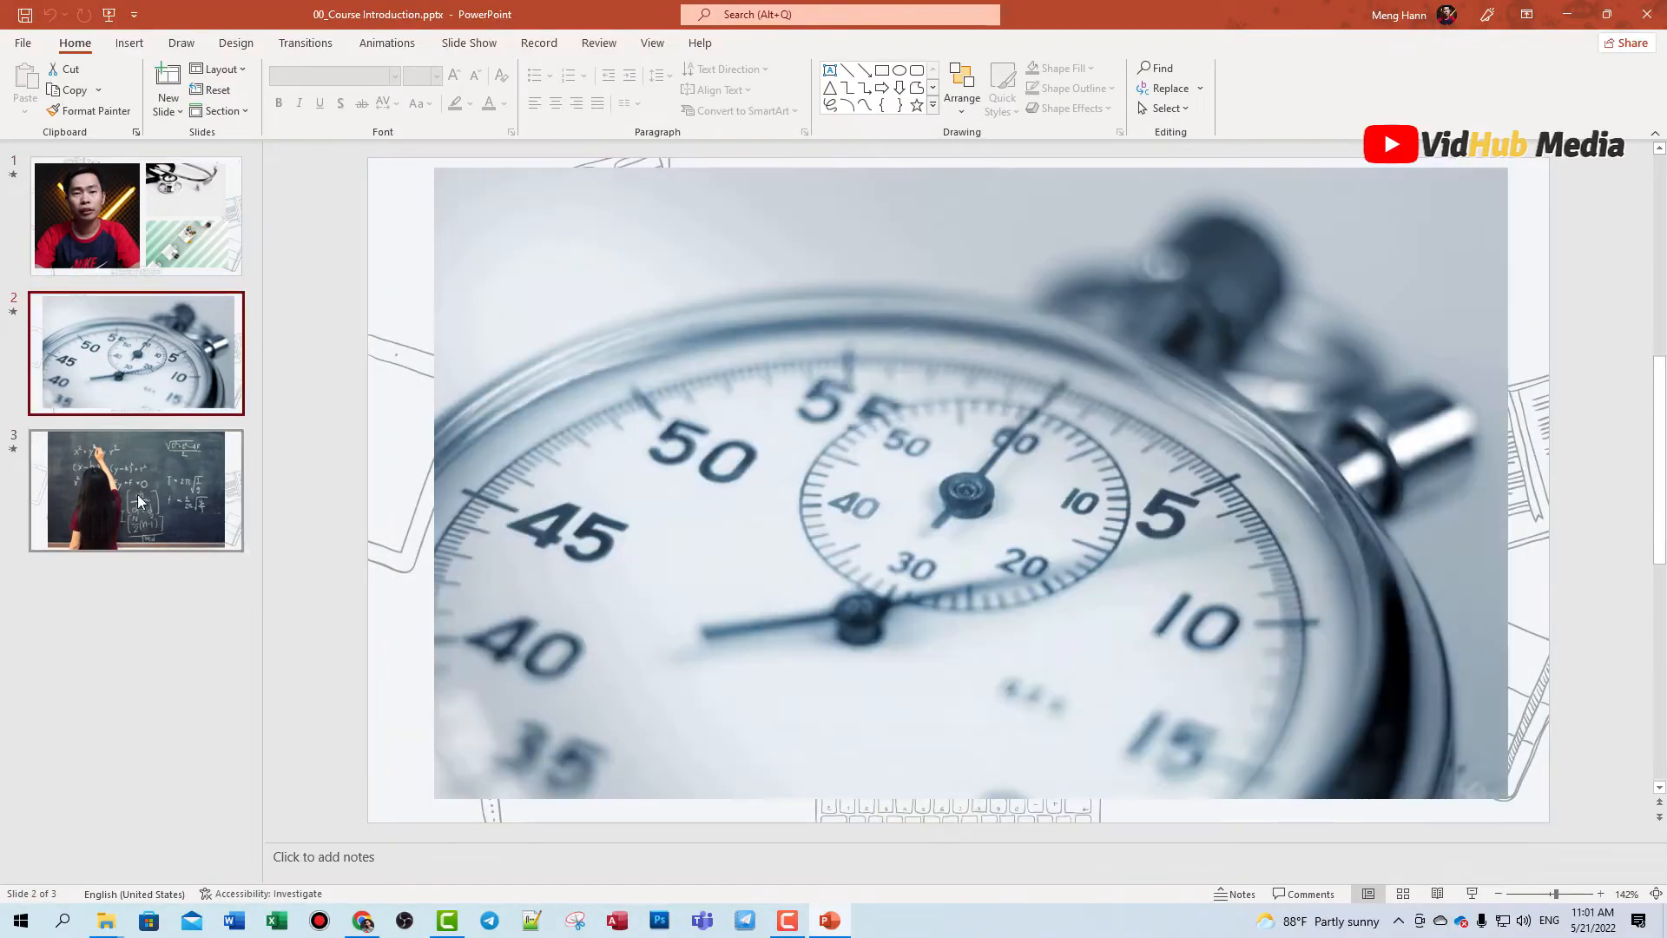
left_click(135, 489)
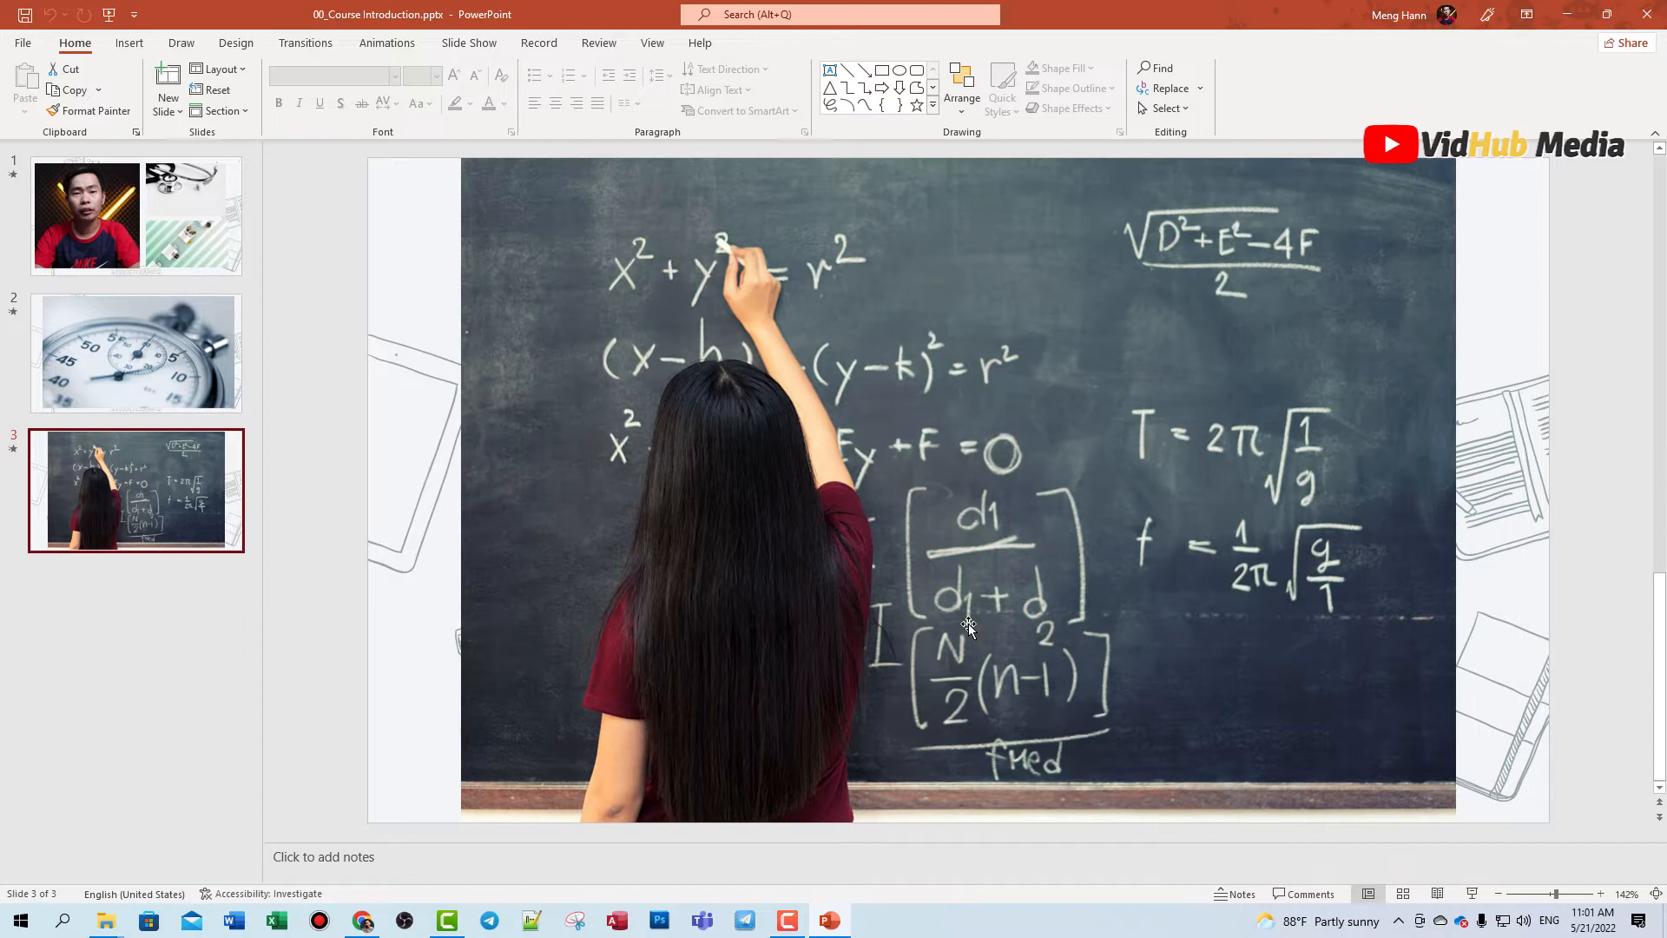
left_click(967, 627)
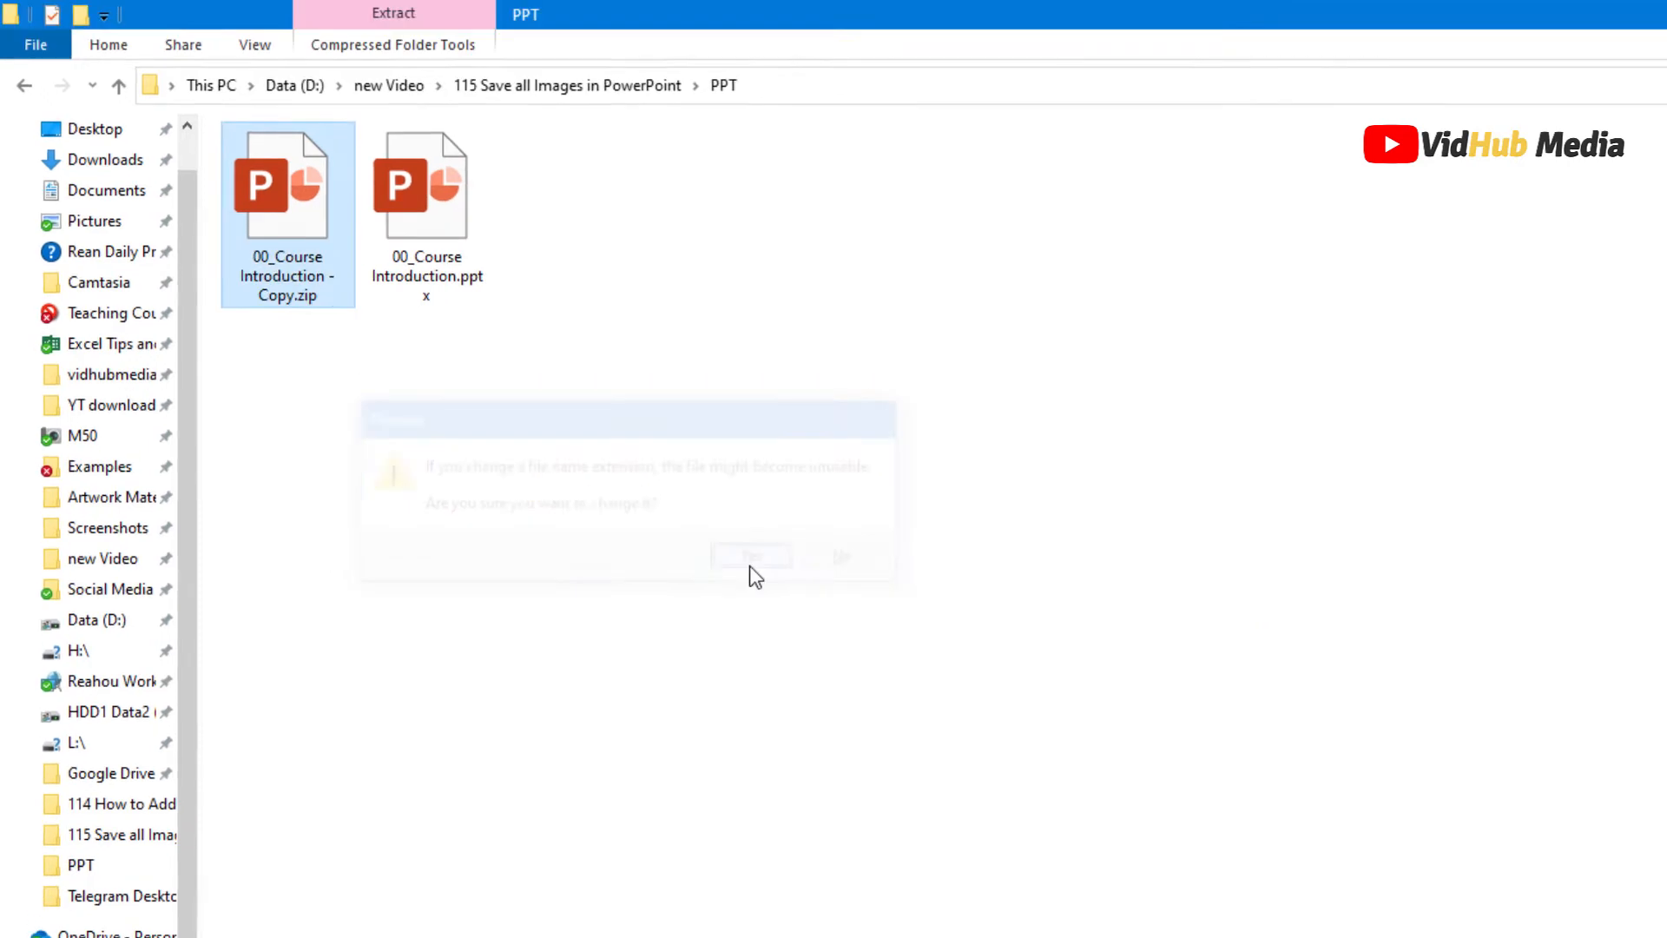
Confirm renaming the presentation copy to '00_Course Introduction - Copy.zip'
left_click(752, 556)
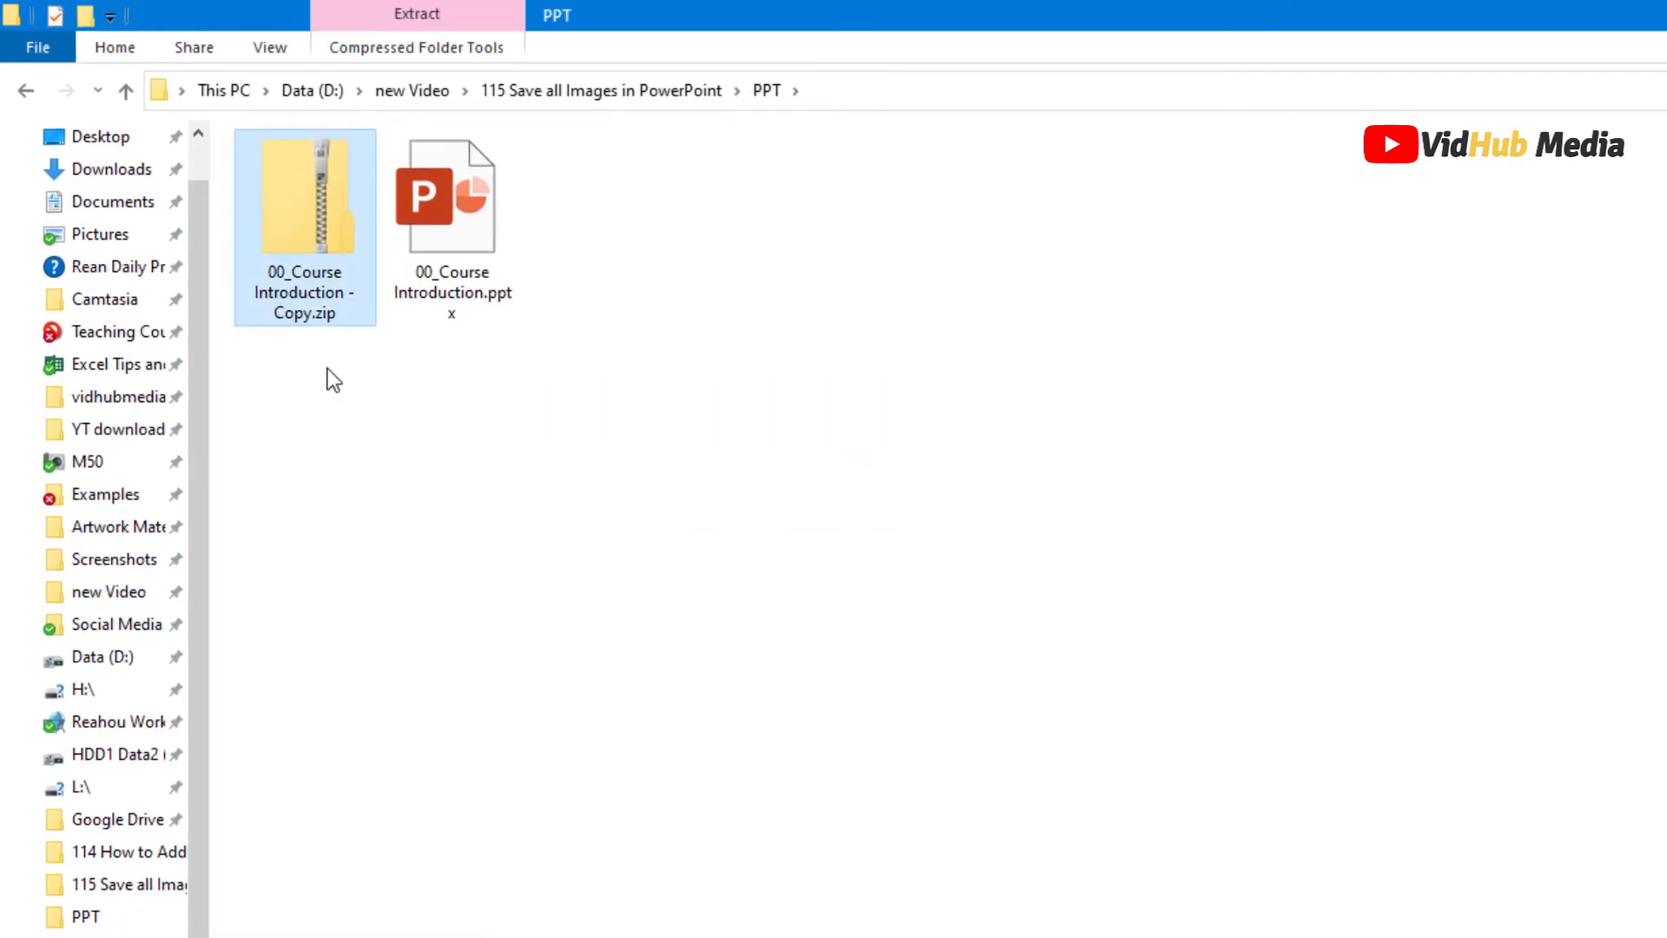
Extract the zip copy with 7-Zip into its own folder and view image2.jpg from ppt/media
right_click(304, 195)
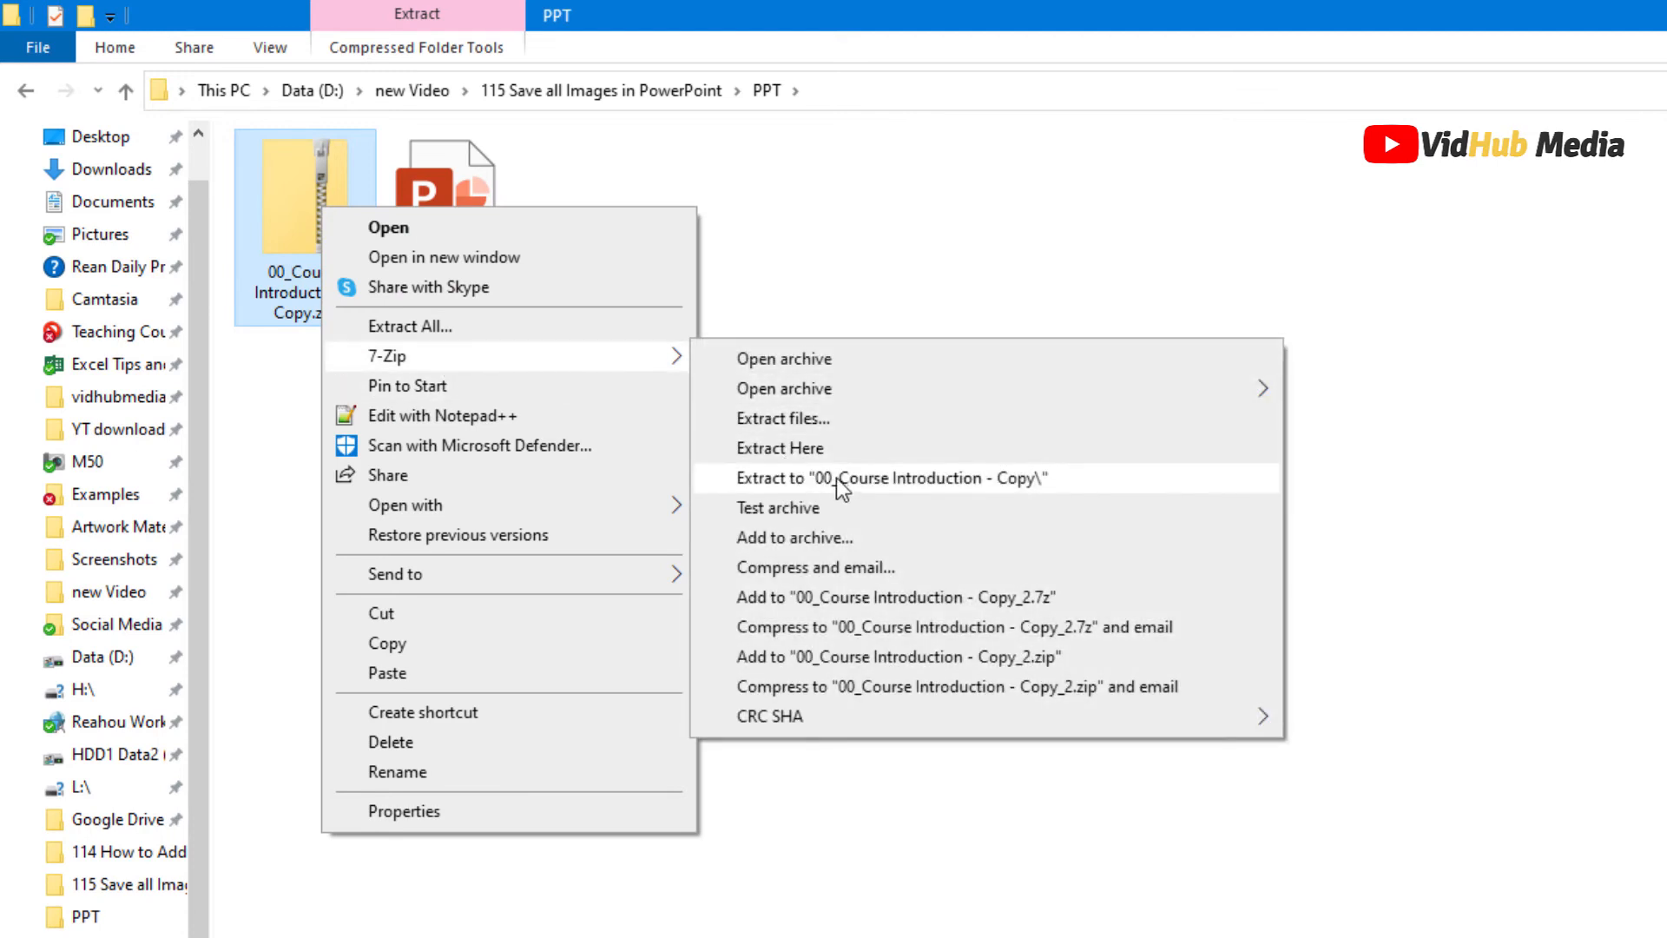
left_click(887, 477)
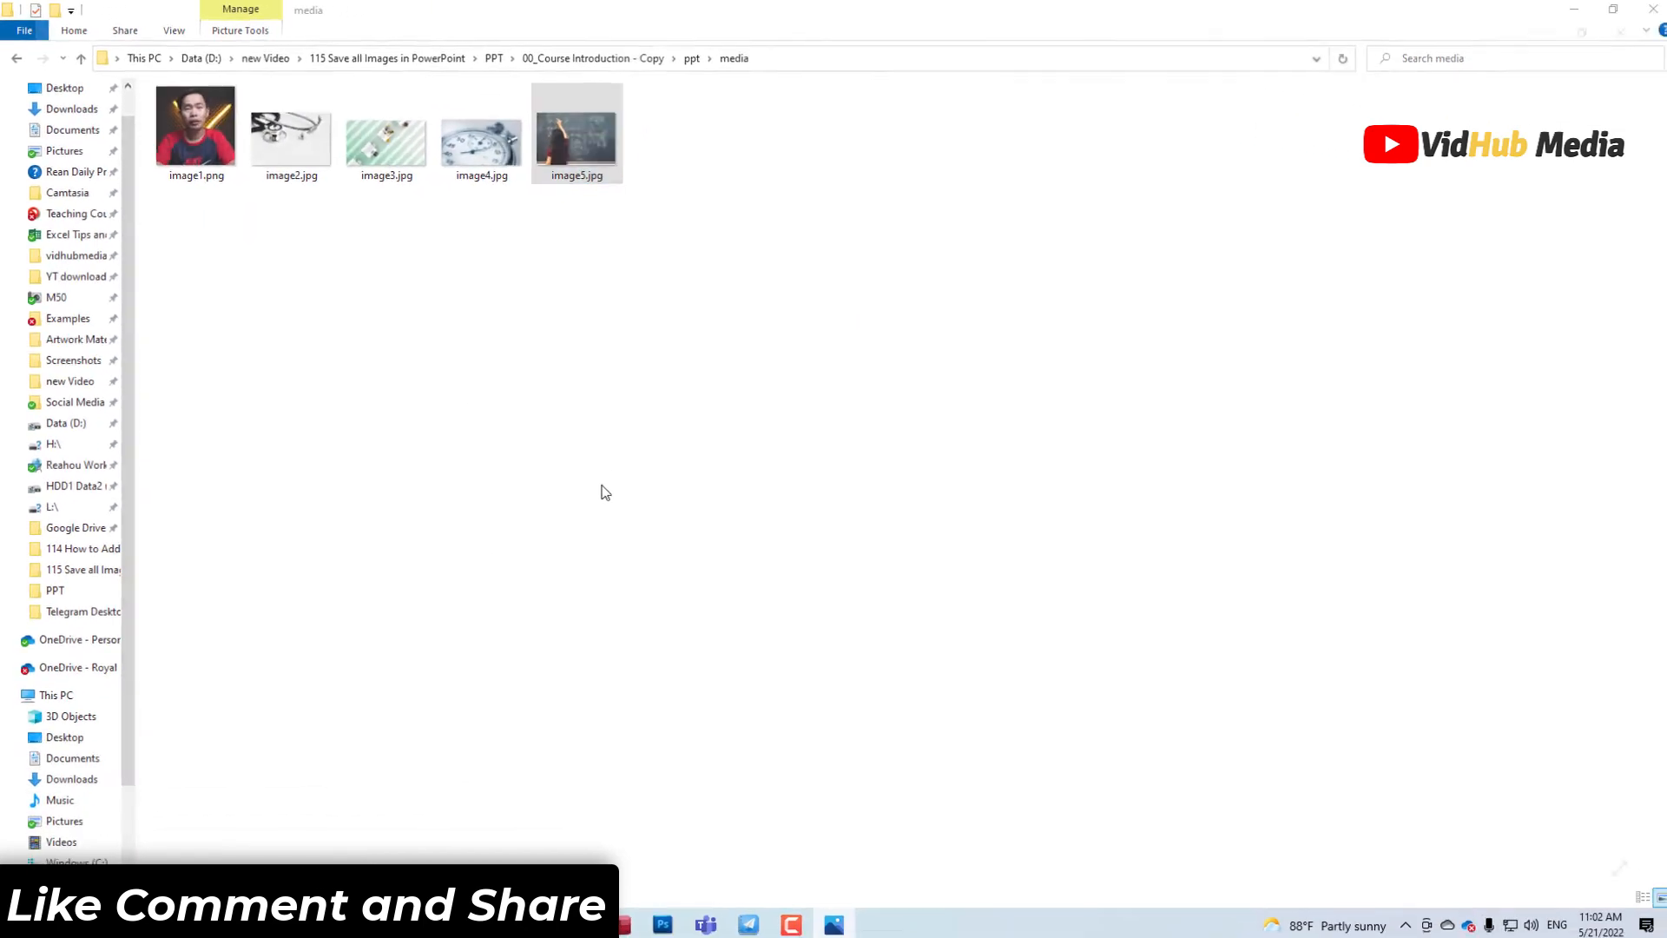
double_click(290, 139)
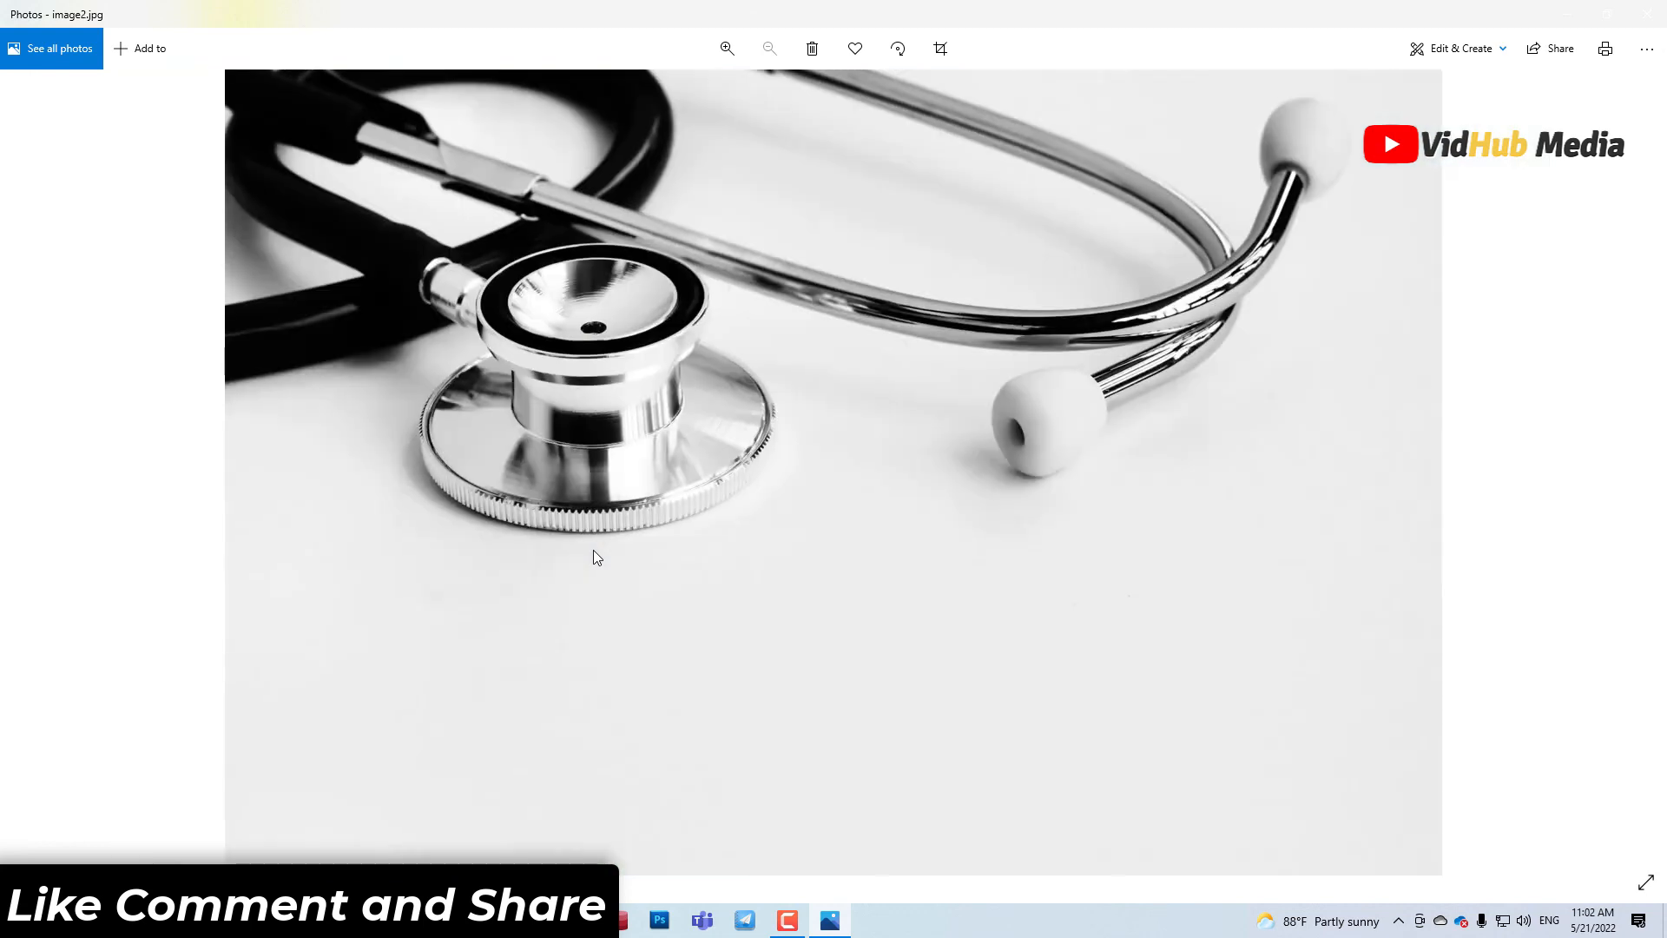